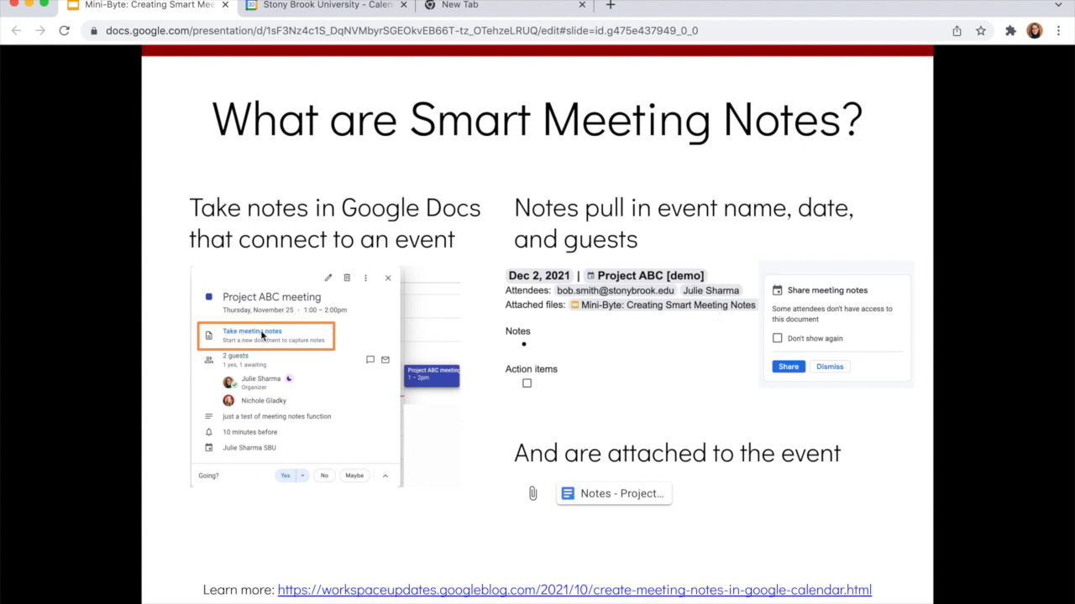
{"action": "mouse_move", "coordinate": [658, 317]}
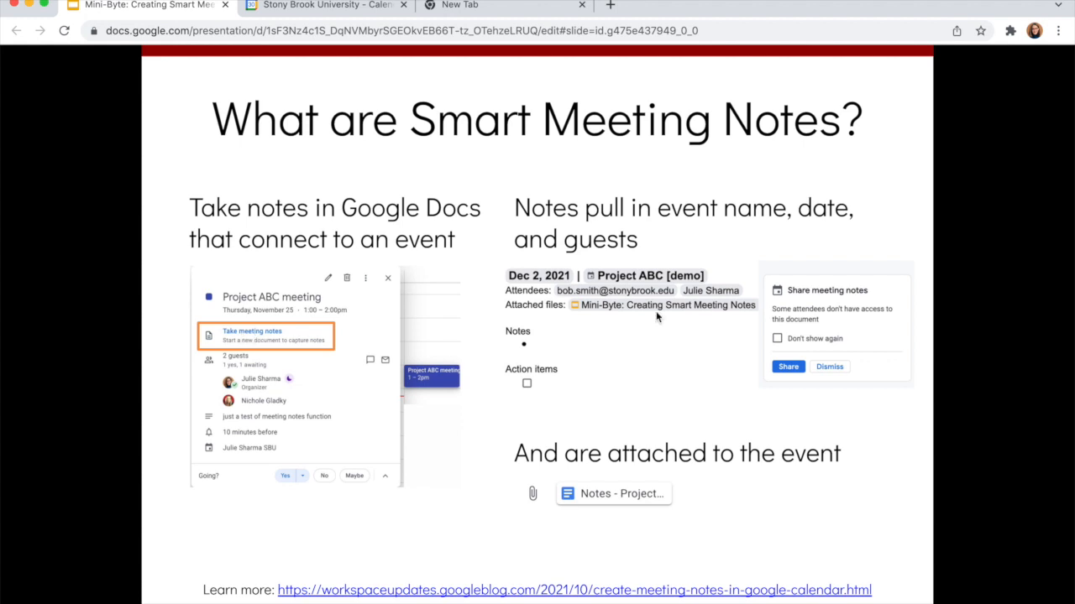
{"action": "mouse_move", "coordinate": [685, 339]}
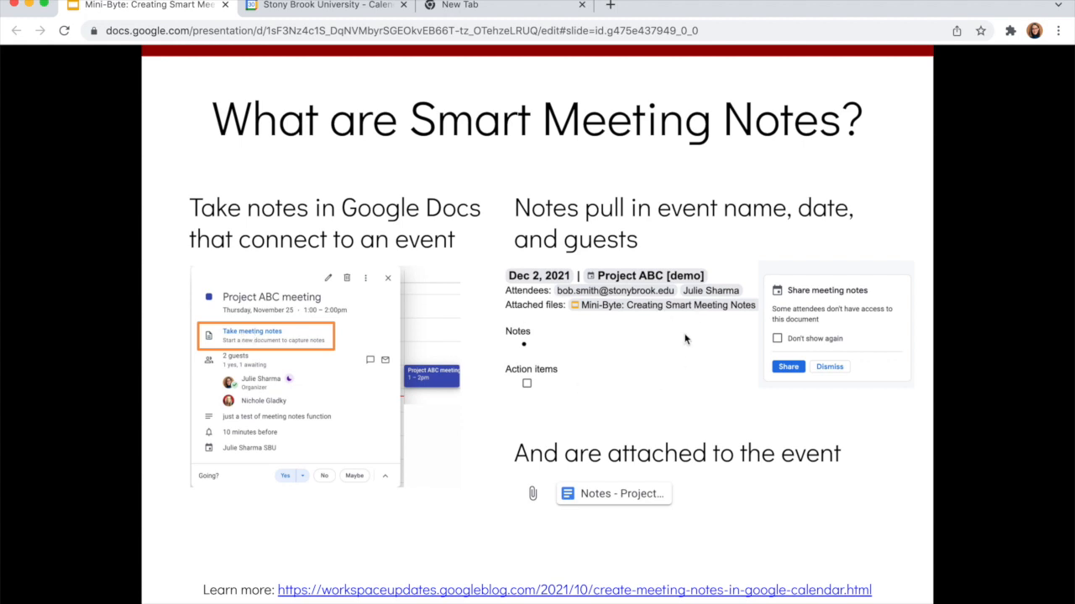
{"action": "mouse_move", "coordinate": [603, 290]}
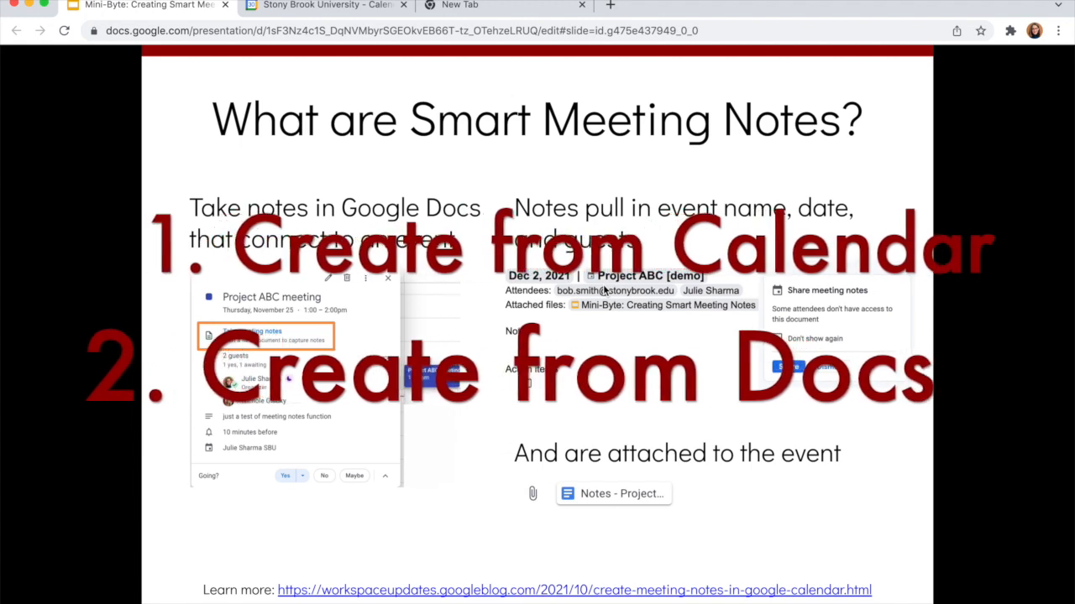
Step: Bring up the Calendar day view and show the Project ABC [demo] event details
{"action": "left_click", "coordinate": [323, 6]}
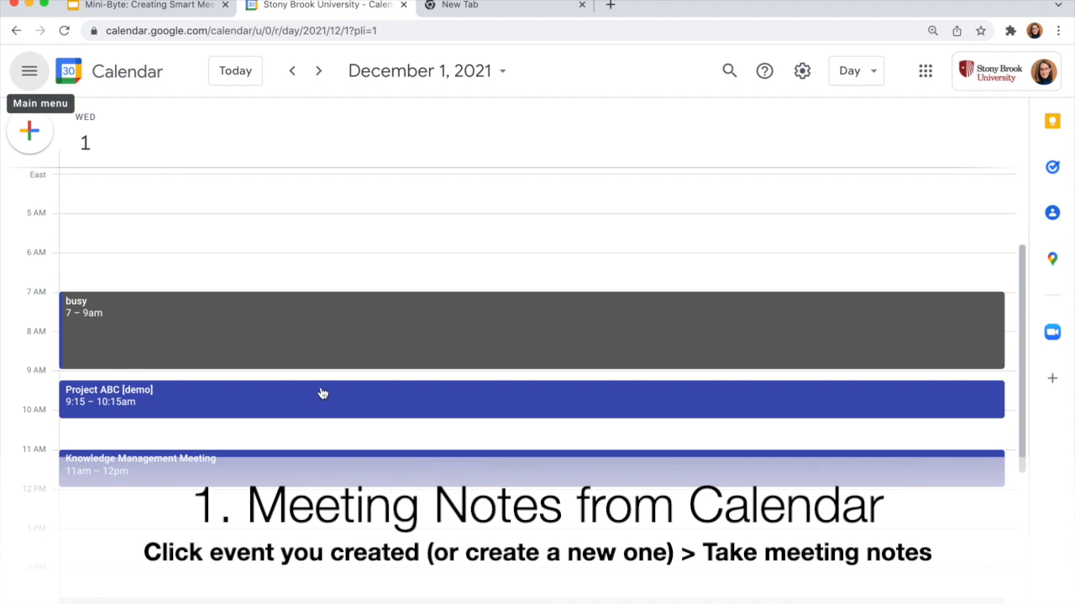
{"action": "mouse_move", "coordinate": [315, 403]}
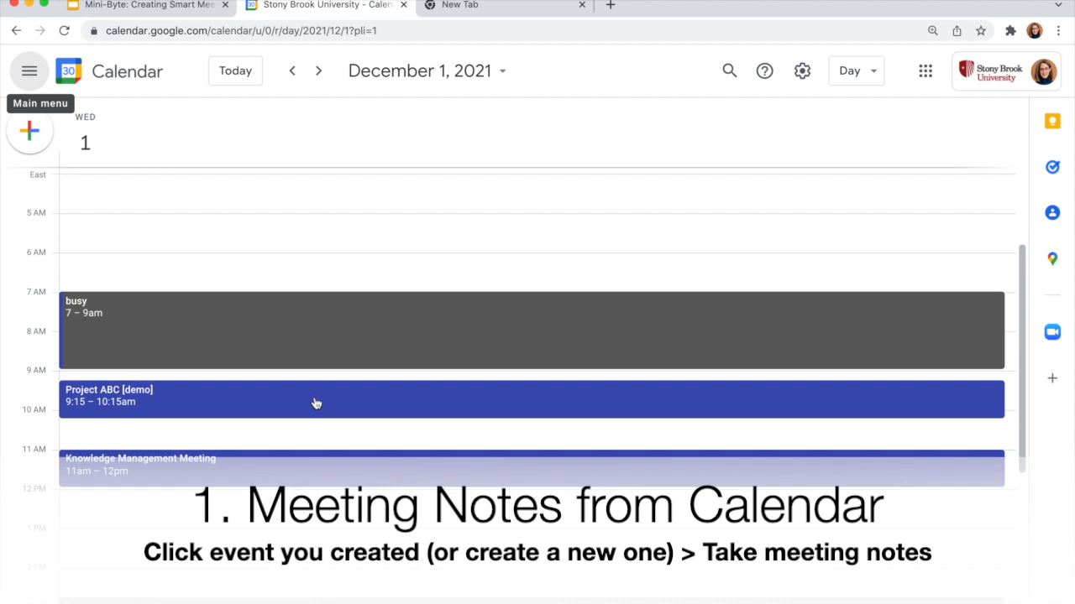
{"action": "left_click", "coordinate": [315, 403]}
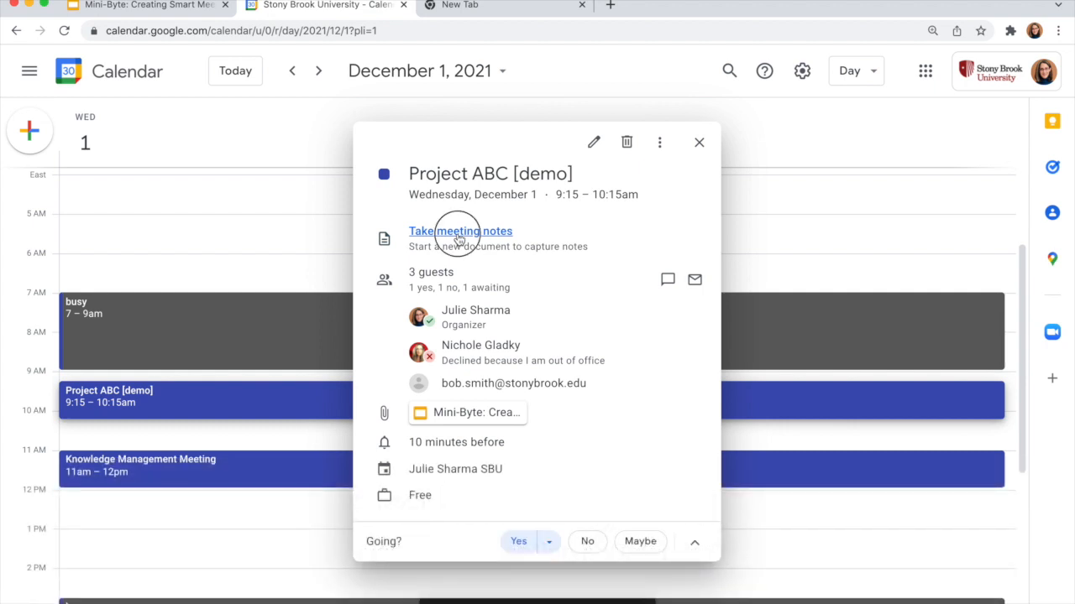
Step: Take meeting notes for the event and add Agenda (checked) and To do action items
{"action": "left_click", "coordinate": [460, 232]}
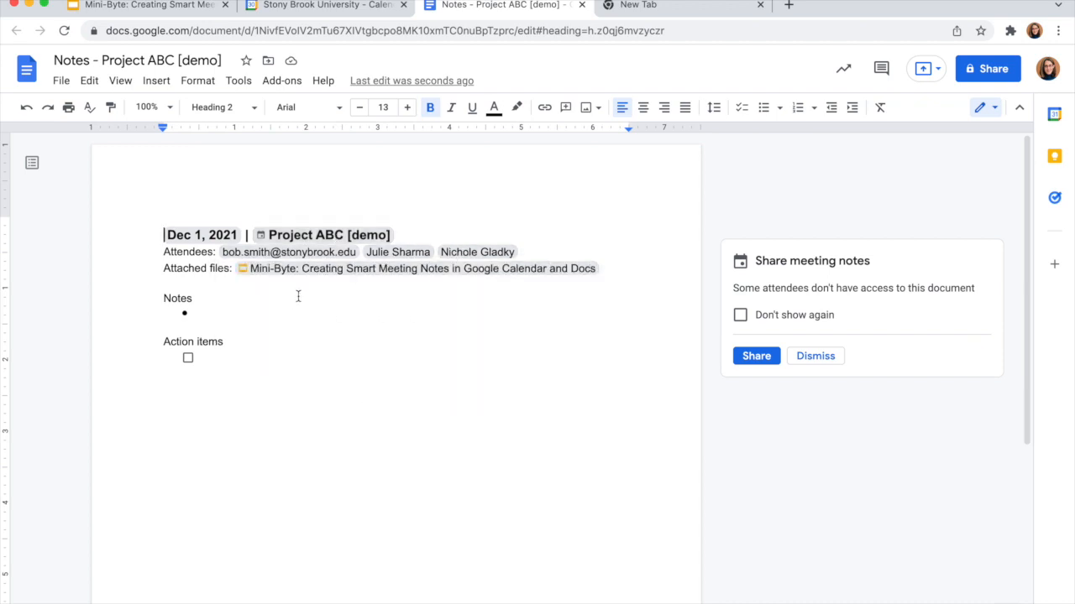
{"action": "mouse_move", "coordinate": [410, 324]}
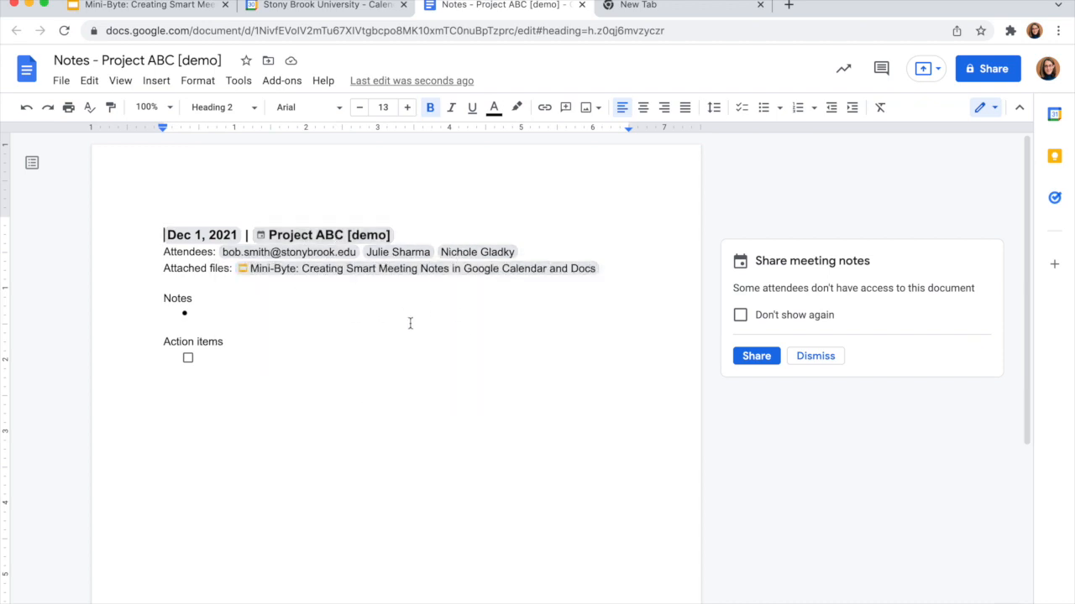
{"action": "left_click", "coordinate": [185, 325]}
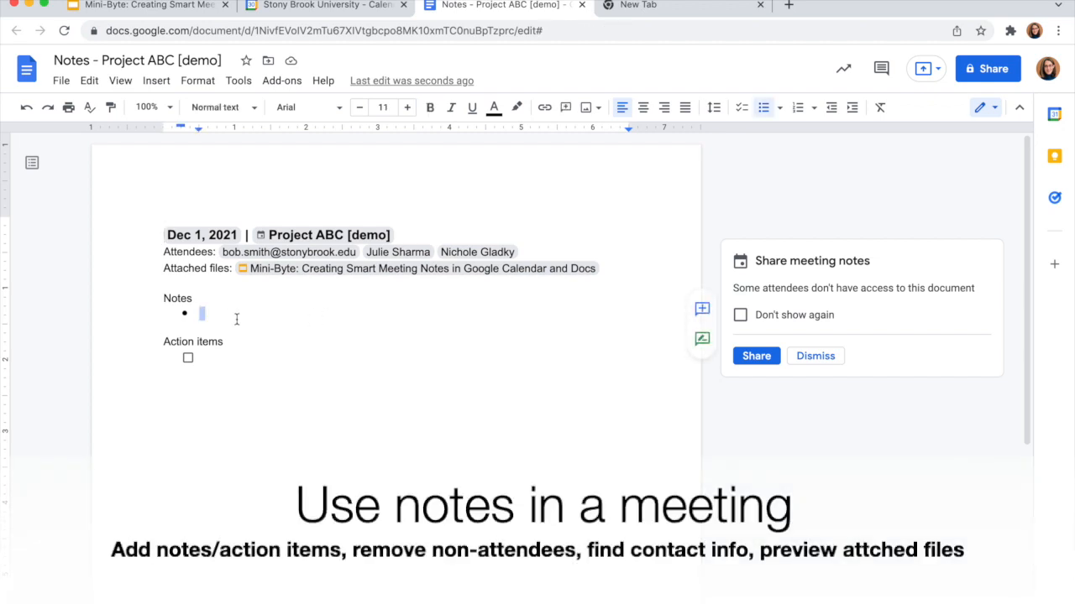
{"action": "left_click", "coordinate": [188, 358]}
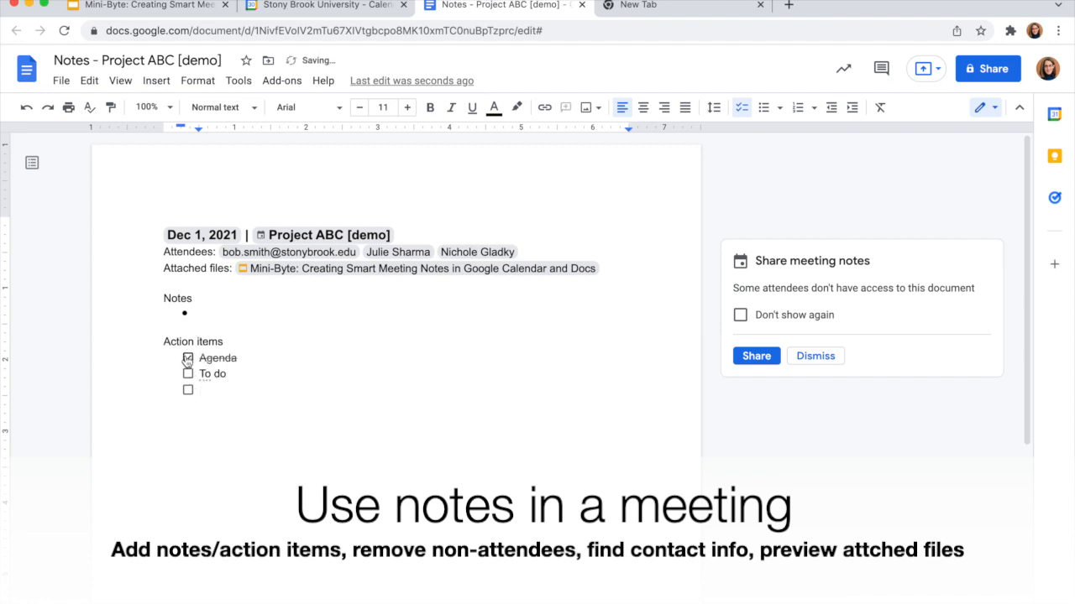
{"action": "left_click", "coordinate": [188, 358]}
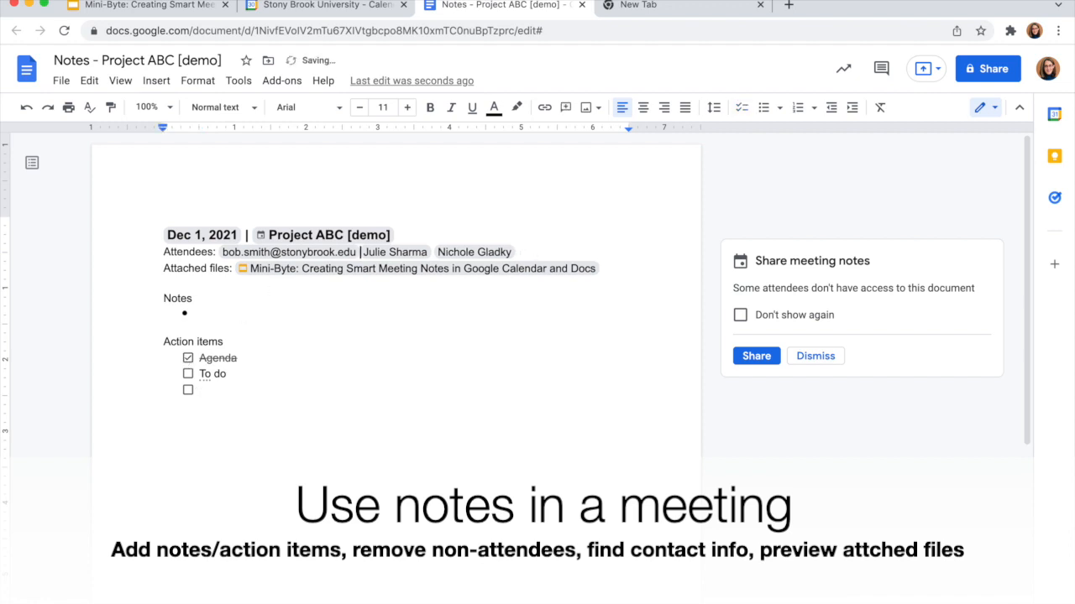
Step: Remove the bob.smith attendee chip and preview the attached presentation
{"action": "left_click", "coordinate": [289, 252]}
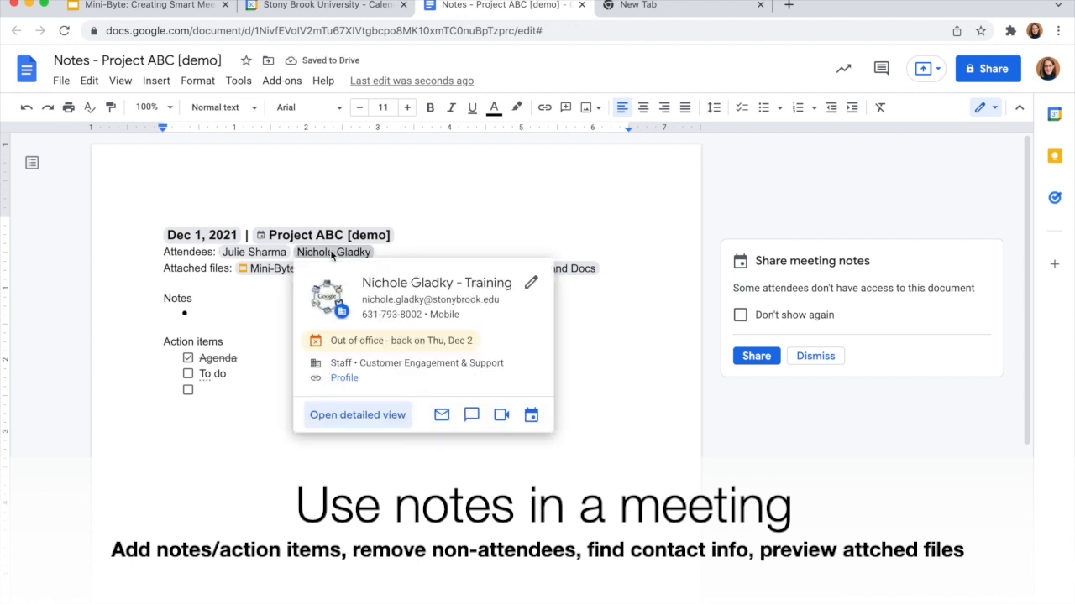
{"action": "mouse_move", "coordinate": [253, 252]}
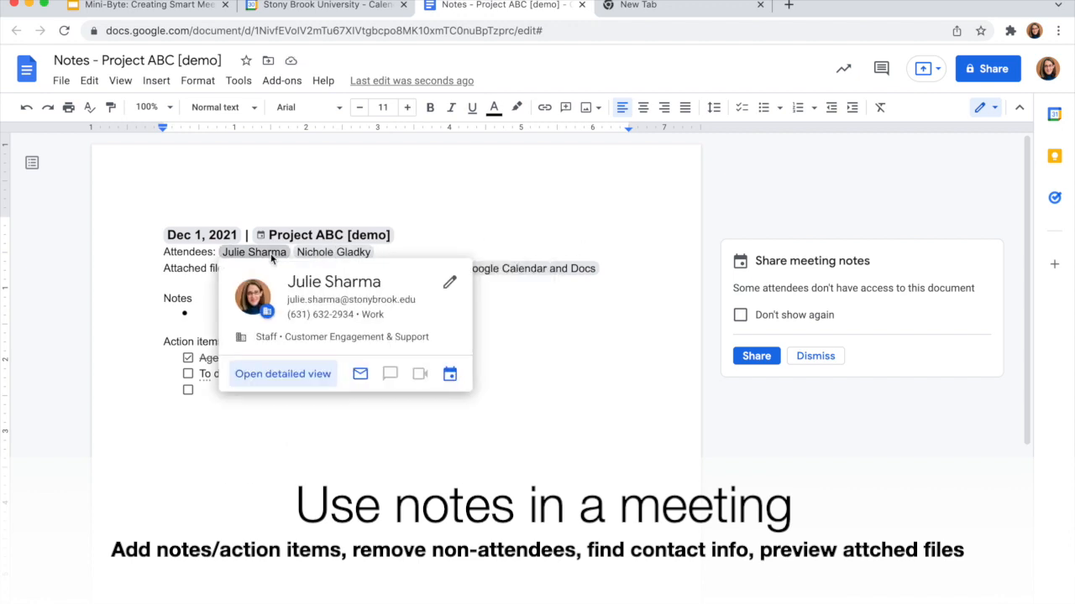
{"action": "mouse_move", "coordinate": [432, 225]}
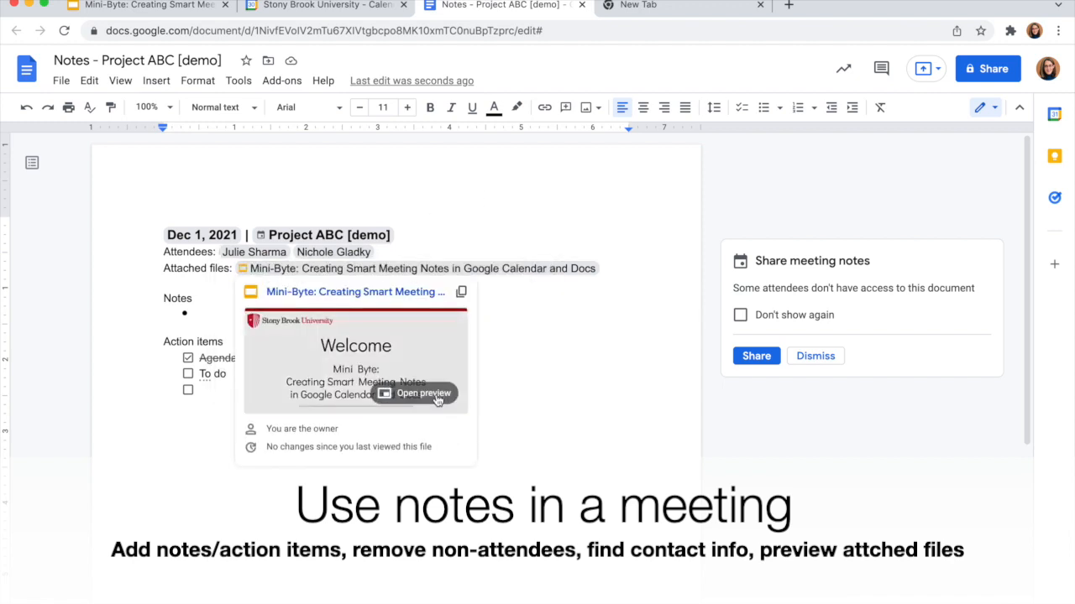
{"action": "left_click", "coordinate": [423, 393]}
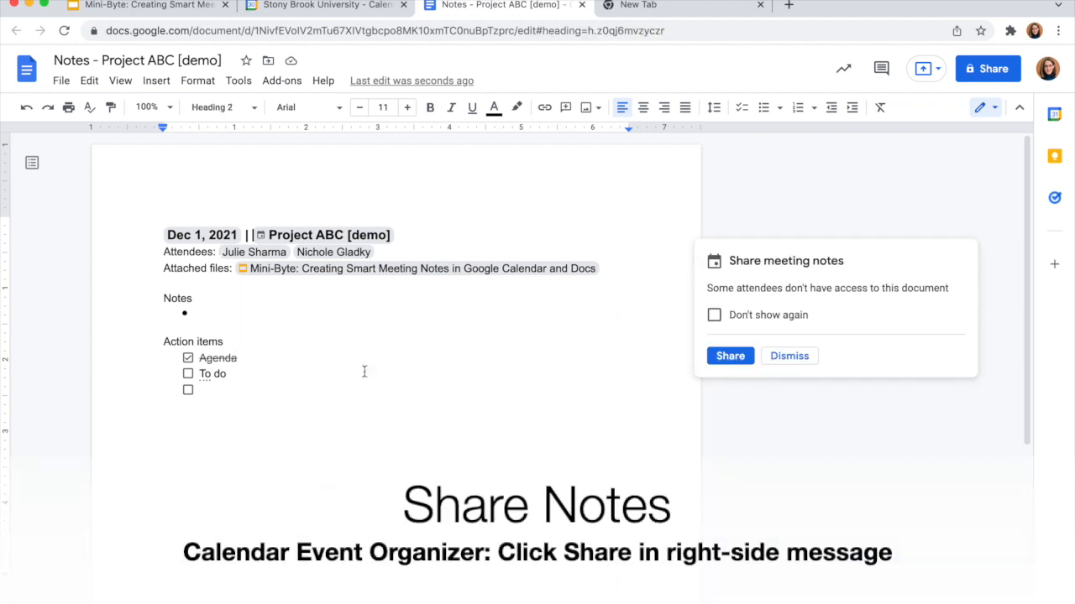
{"action": "mouse_move", "coordinate": [850, 342]}
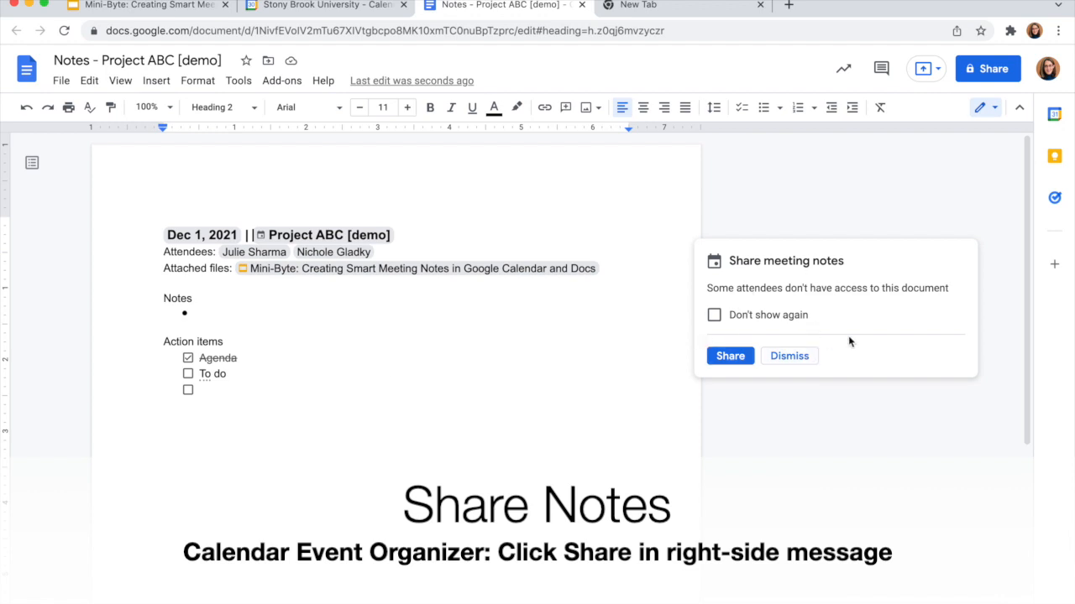
{"action": "mouse_move", "coordinate": [772, 269]}
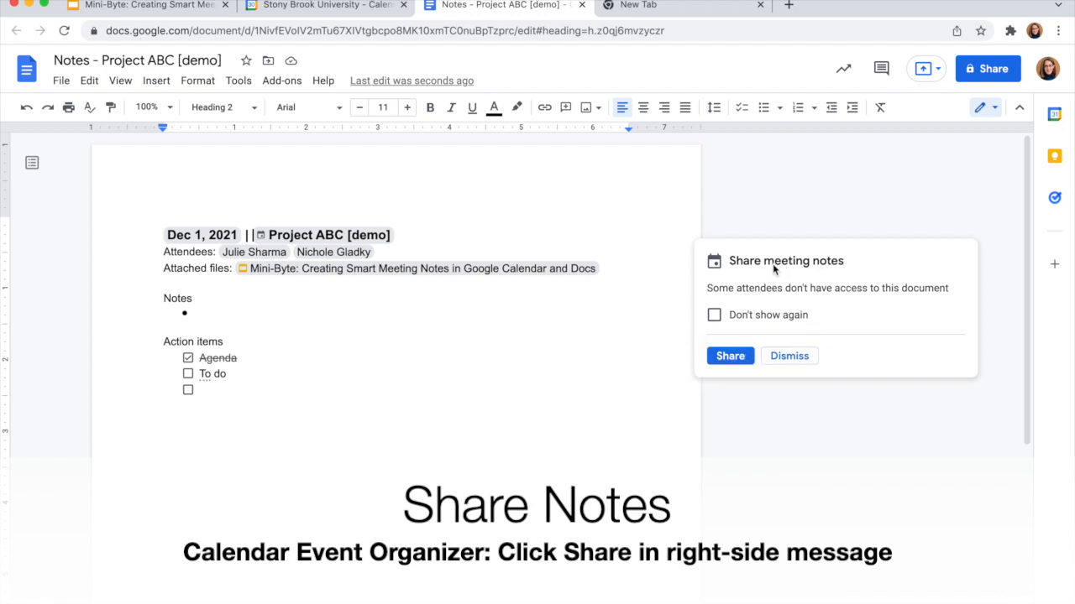
{"action": "mouse_move", "coordinate": [729, 356]}
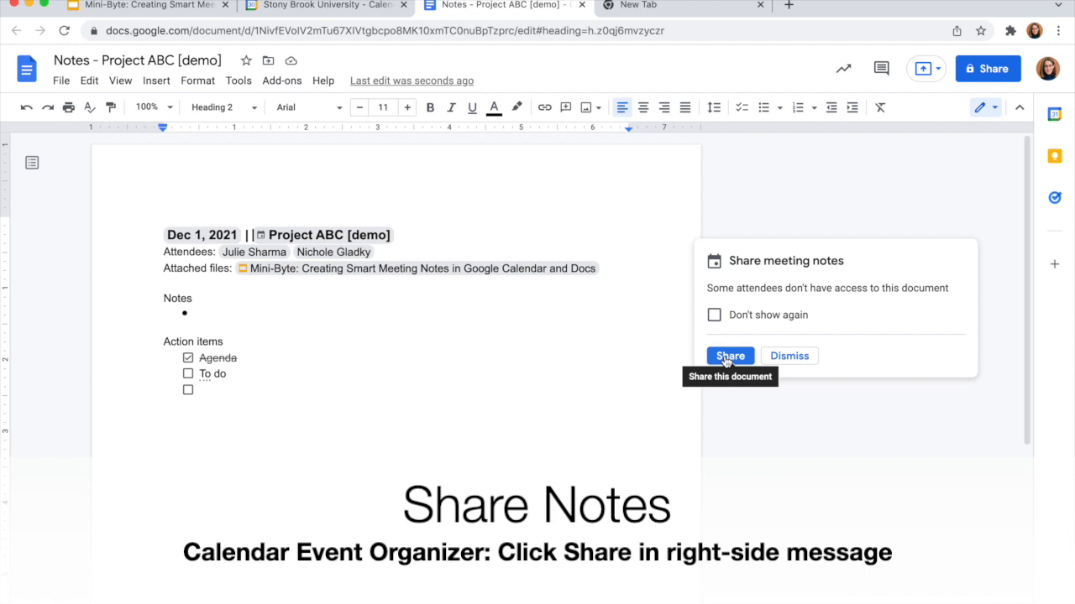
{"action": "left_click", "coordinate": [729, 355]}
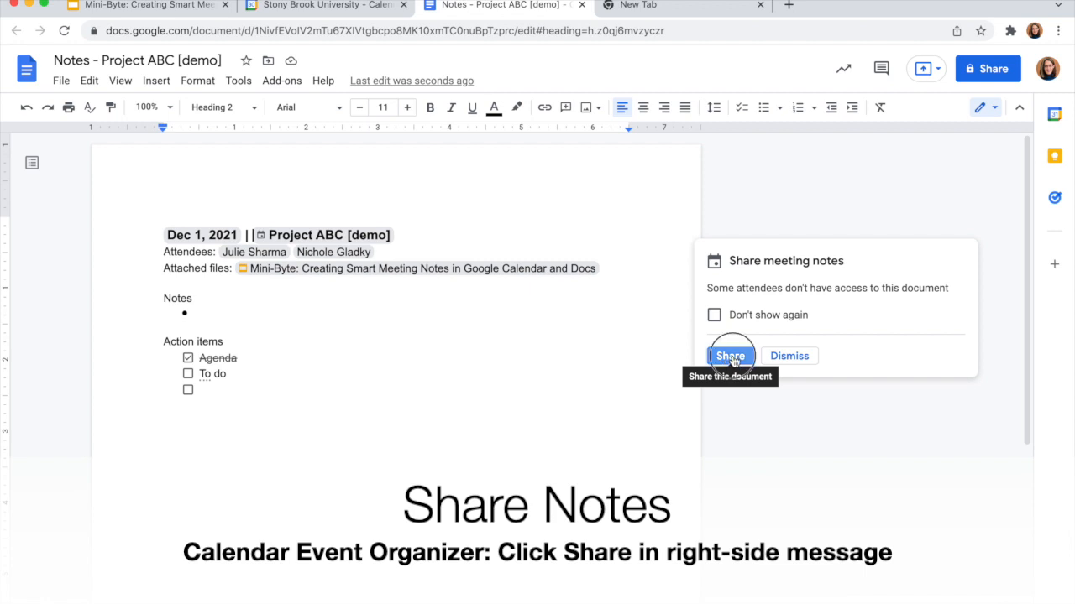
{"action": "left_click", "coordinate": [729, 356]}
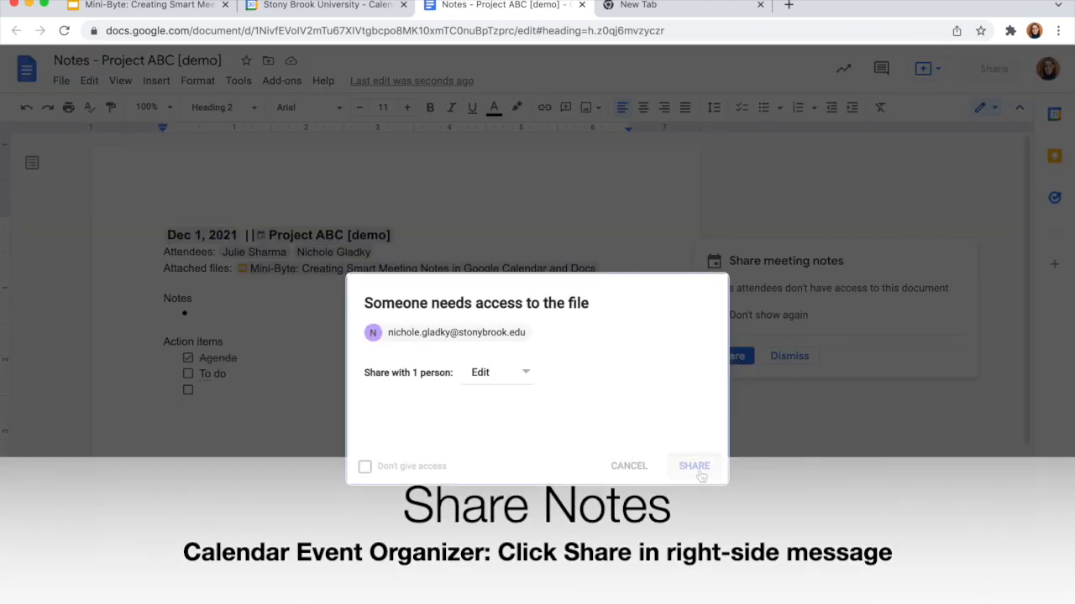
{"action": "left_click", "coordinate": [693, 467]}
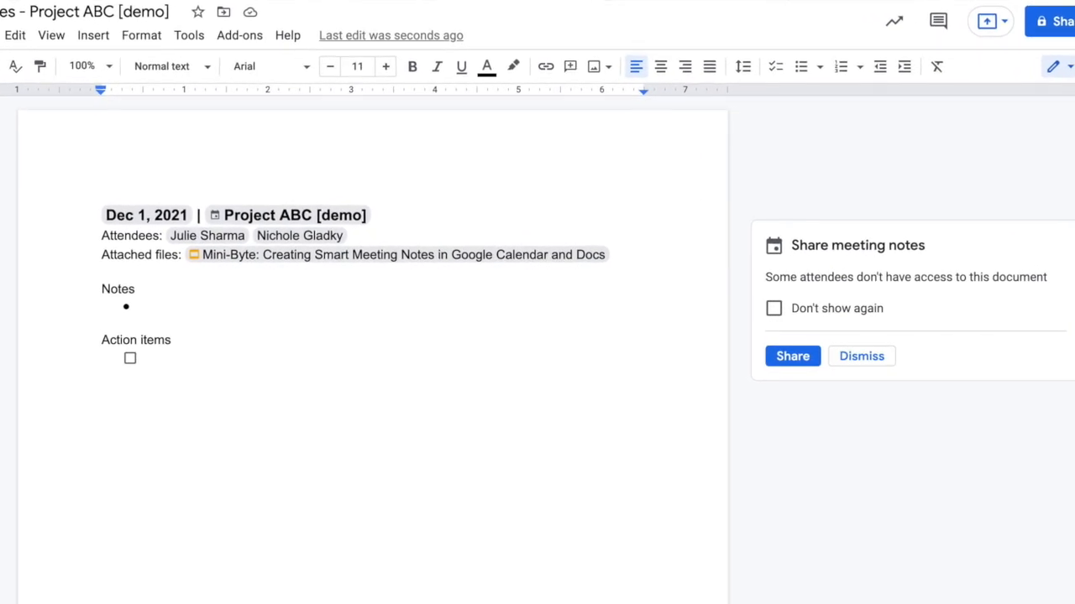
Step: Return to the Calendar event to see the attached Notes document
{"action": "left_click", "coordinate": [322, 6]}
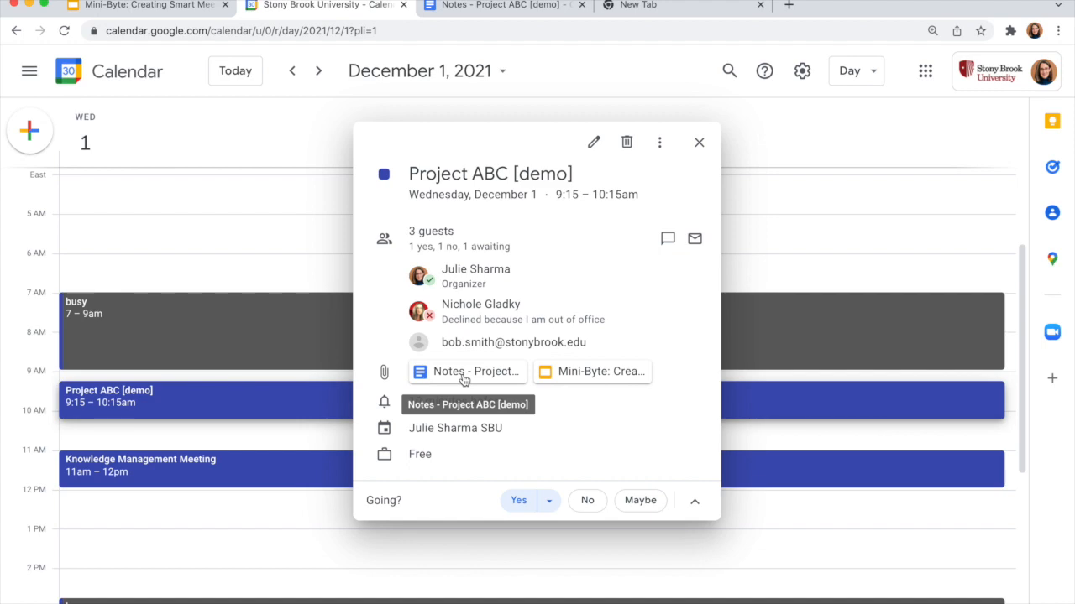
Step: Create meeting notes from the Project ABC meeting event and save without emailing guests
{"action": "left_click", "coordinate": [594, 141]}
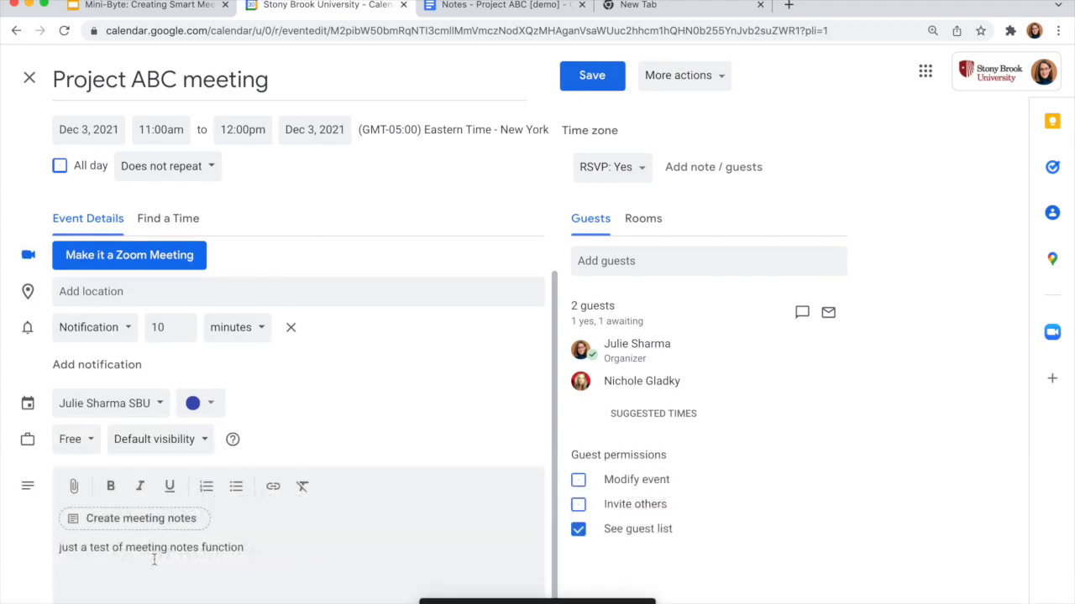
{"action": "mouse_move", "coordinate": [128, 524]}
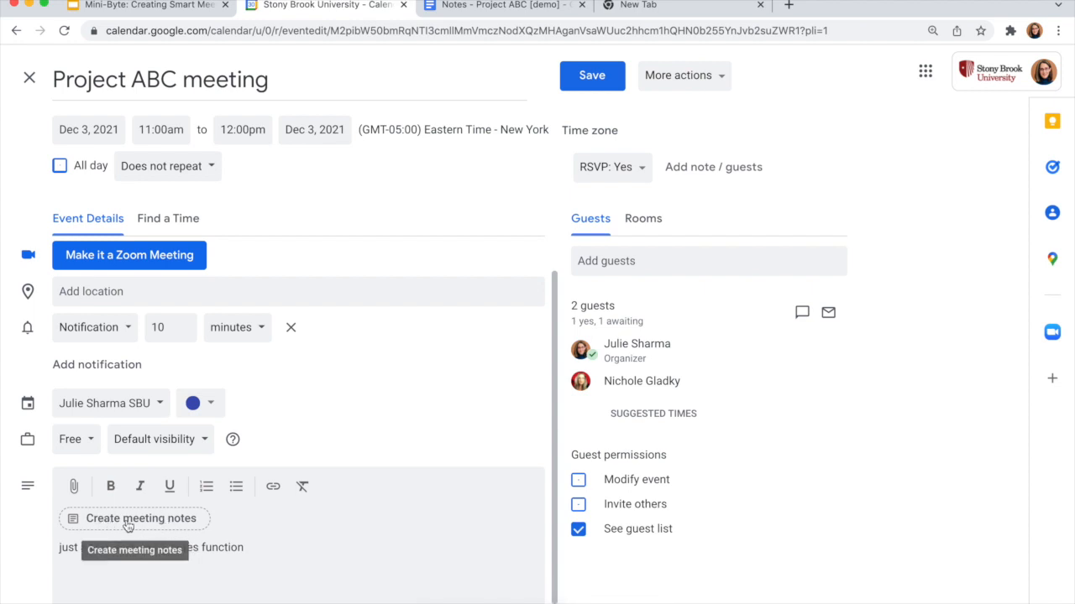
{"action": "left_click", "coordinate": [134, 517]}
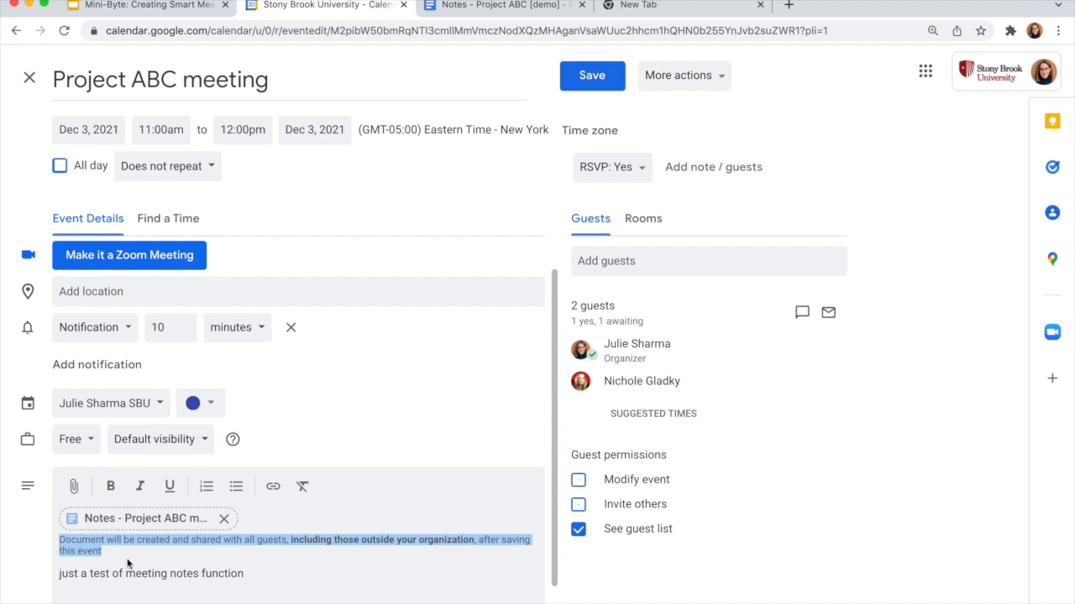
{"action": "left_click", "coordinate": [591, 74]}
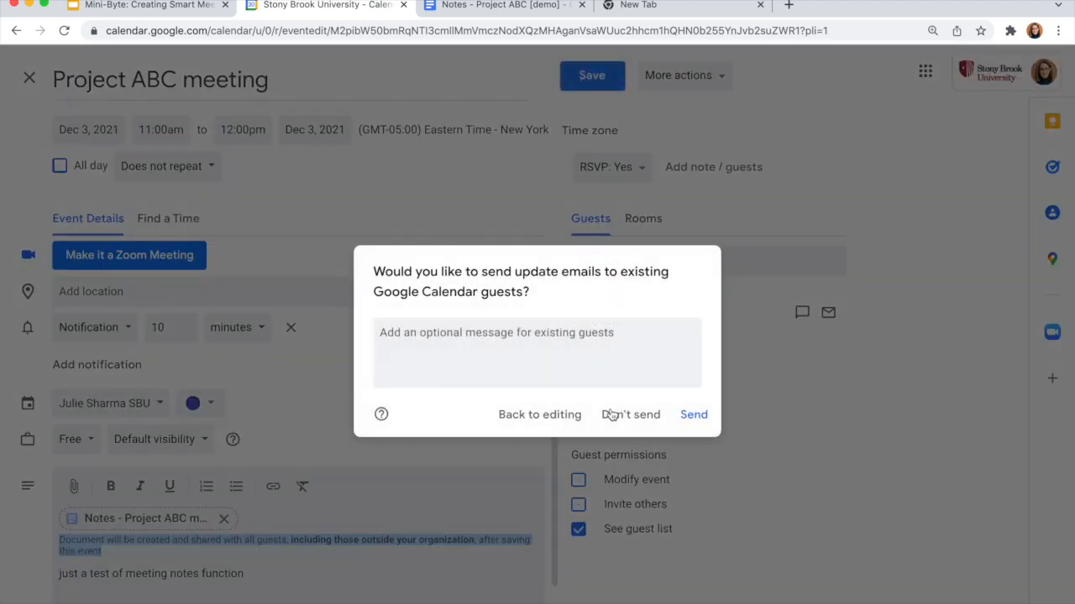
{"action": "left_click", "coordinate": [632, 413]}
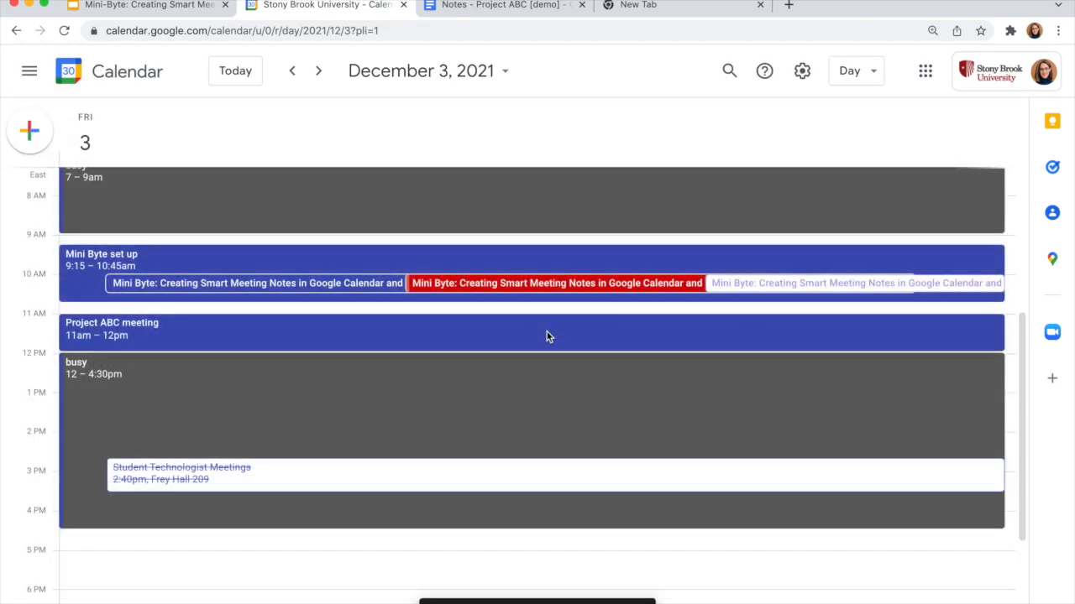
Step: Reopen the Project ABC meeting event and view its attached Notes document
{"action": "left_click", "coordinate": [537, 333]}
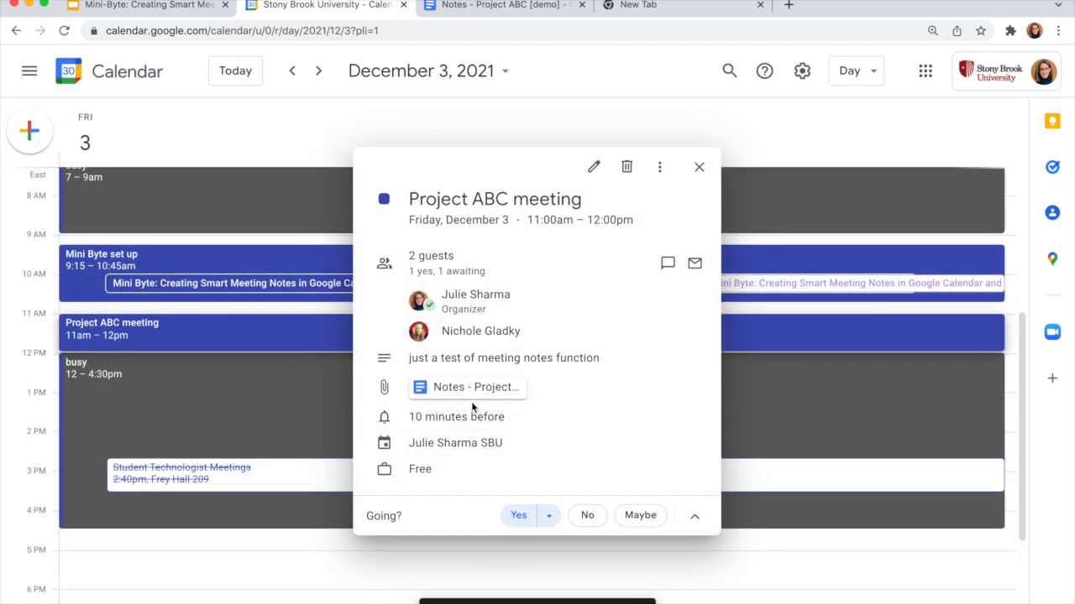
{"action": "mouse_move", "coordinate": [467, 386]}
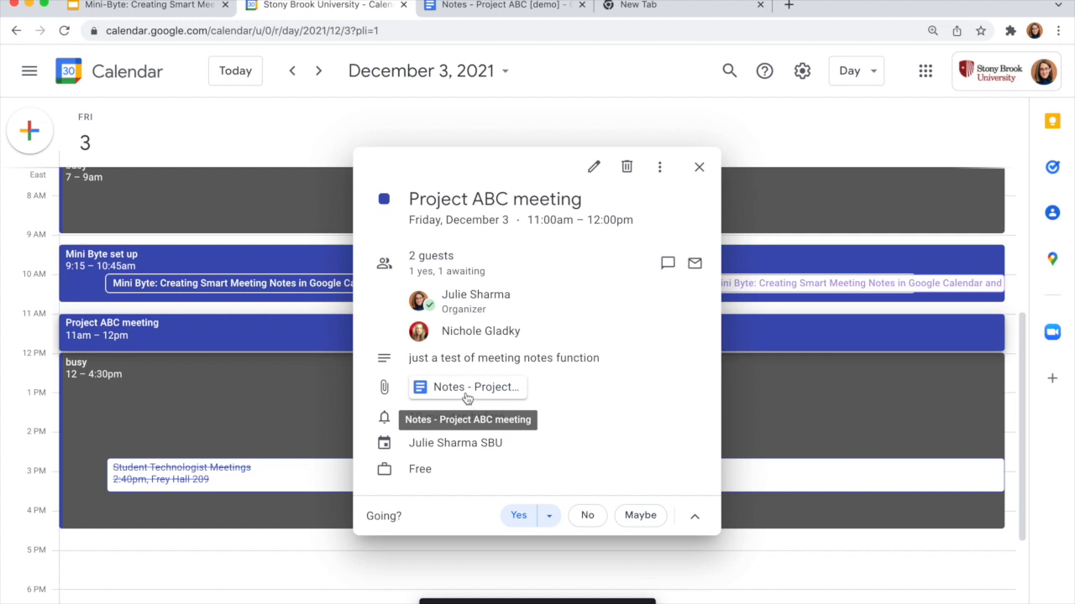
{"action": "left_click", "coordinate": [467, 386]}
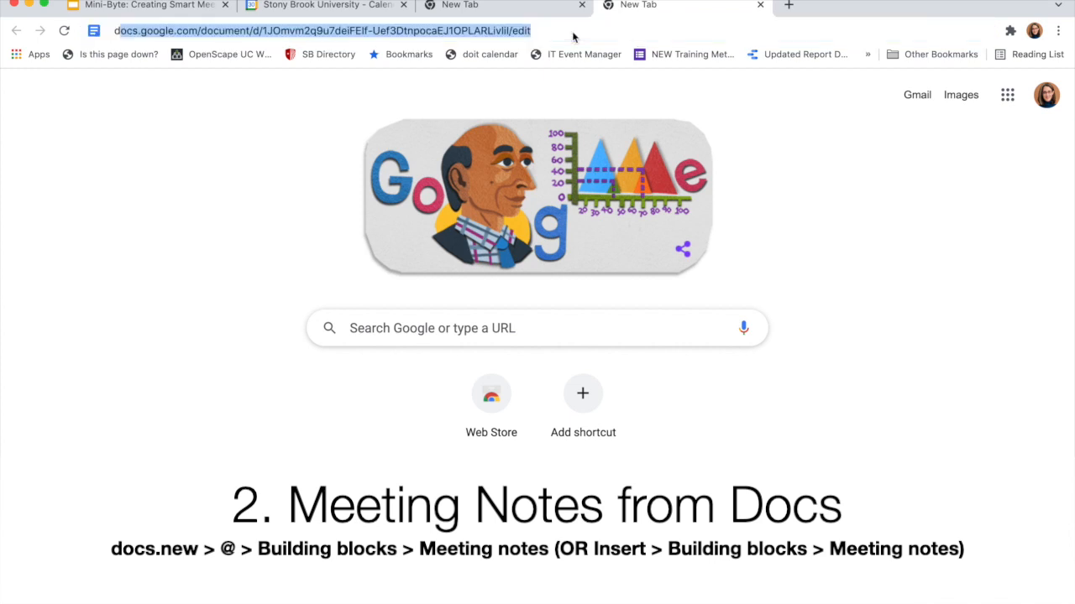
{"action": "type", "text": "docs.new"}
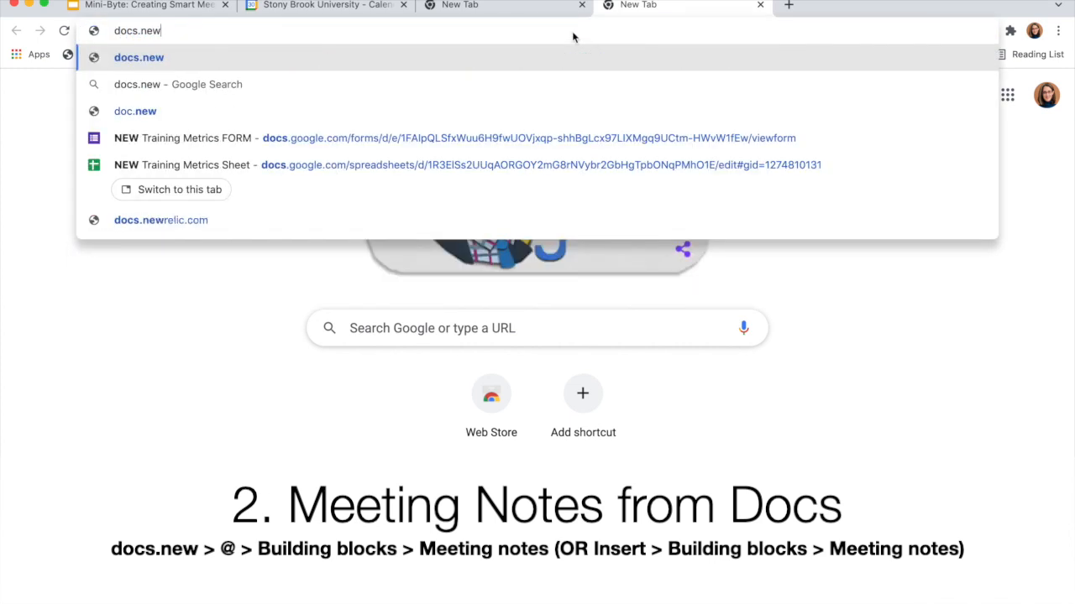
{"action": "key", "text": "Return"}
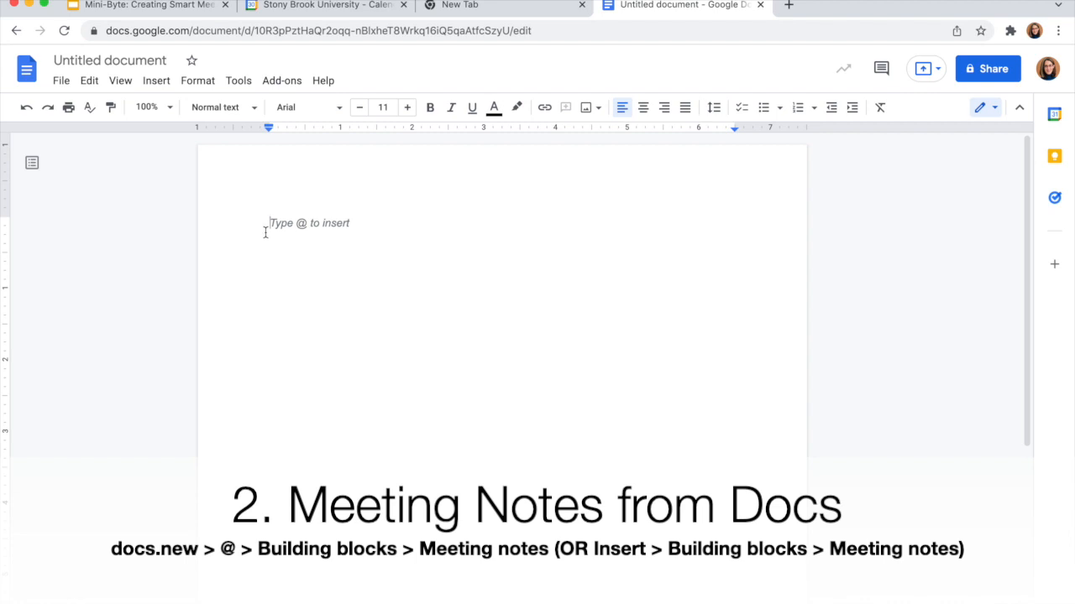
{"action": "type", "text": "@"}
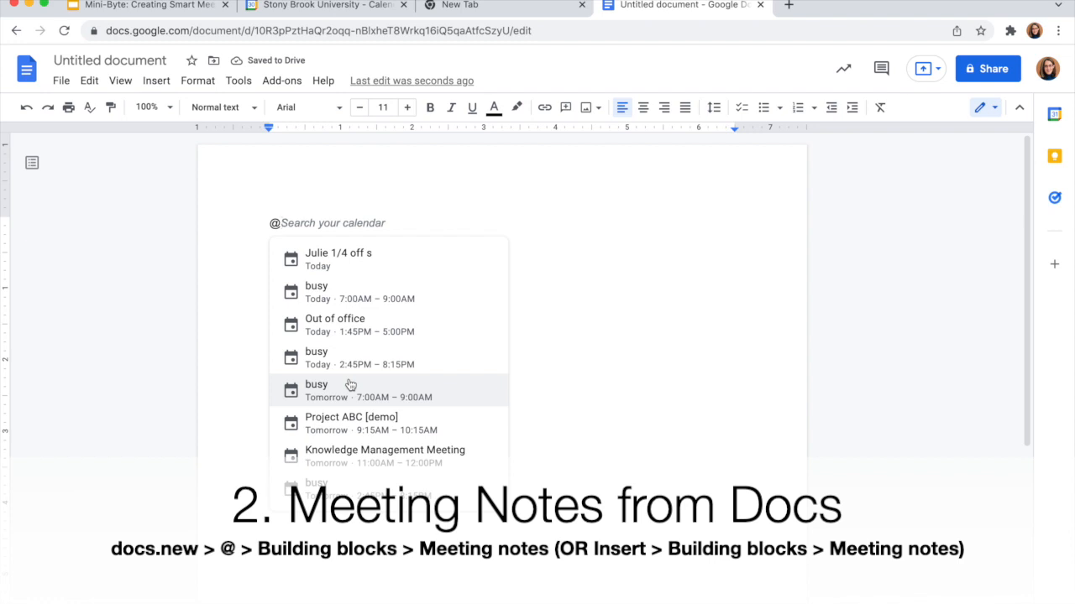
{"action": "mouse_move", "coordinate": [406, 322]}
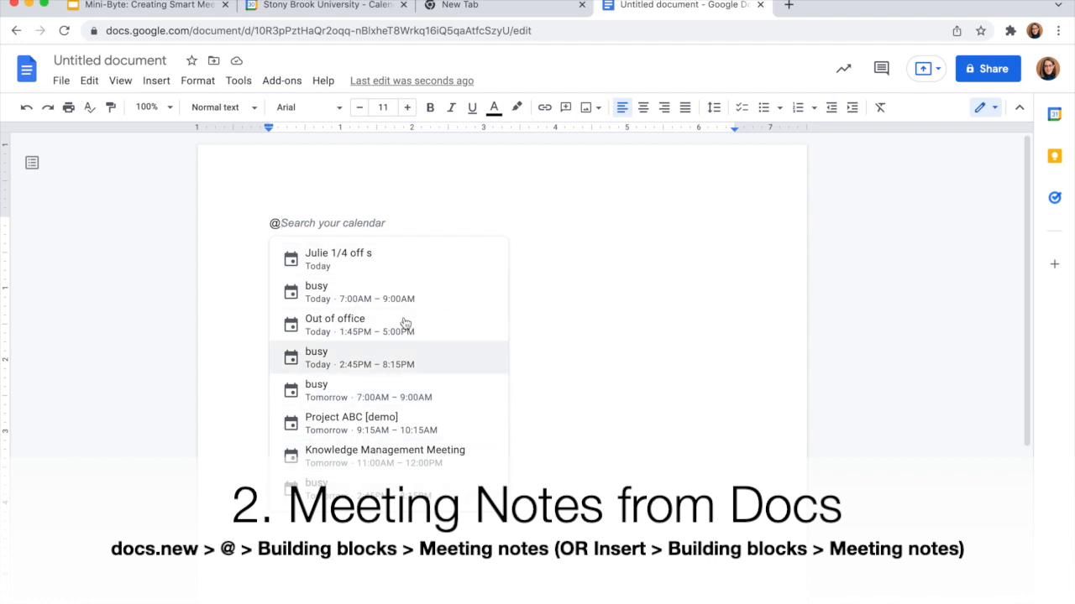
{"action": "type", "text": "proje"}
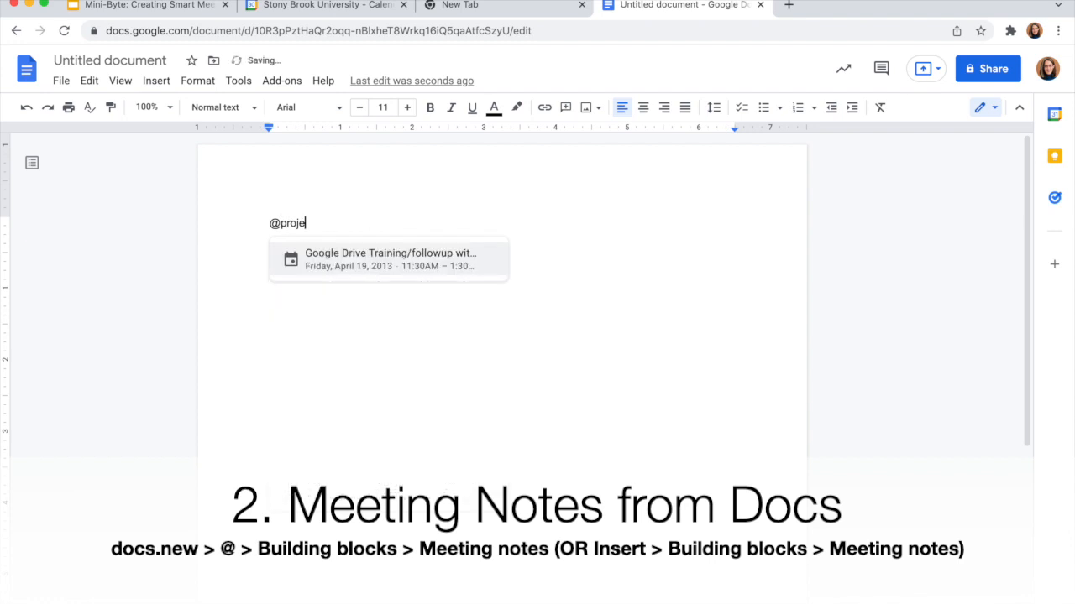
{"action": "type", "text": "ct"}
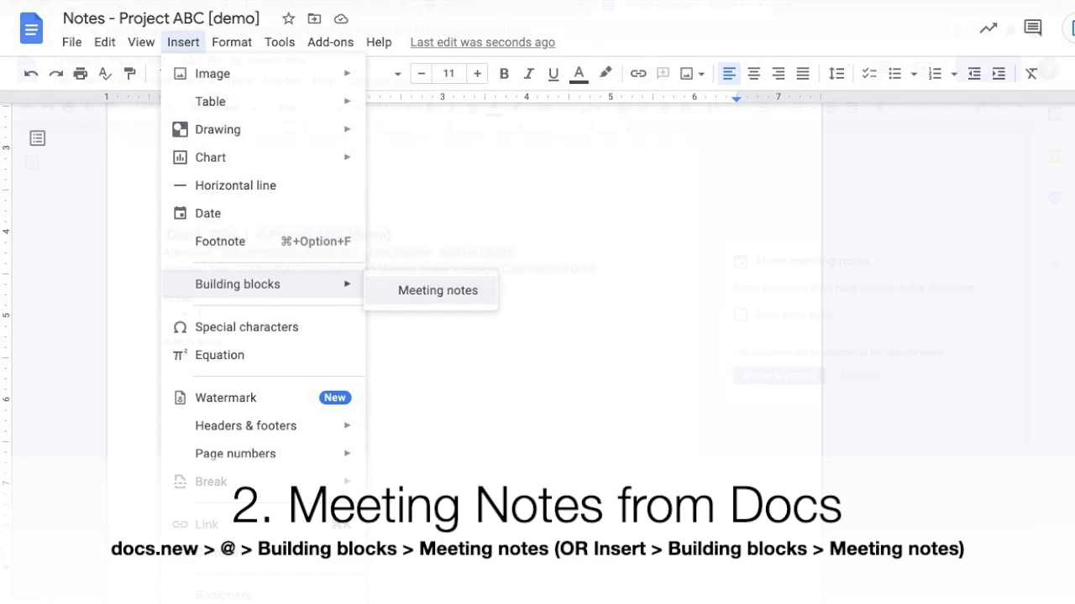
Step: Insert the Project ABC [demo] meeting notes block with attendees, files, Notes and Action items
{"action": "left_click", "coordinate": [437, 289]}
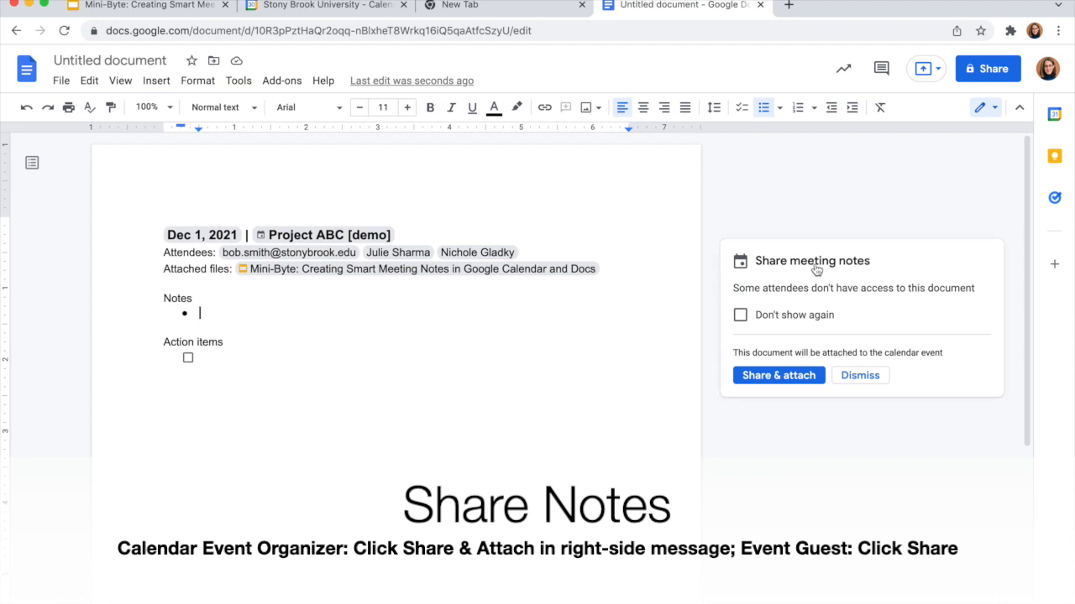
{"action": "mouse_move", "coordinate": [779, 376]}
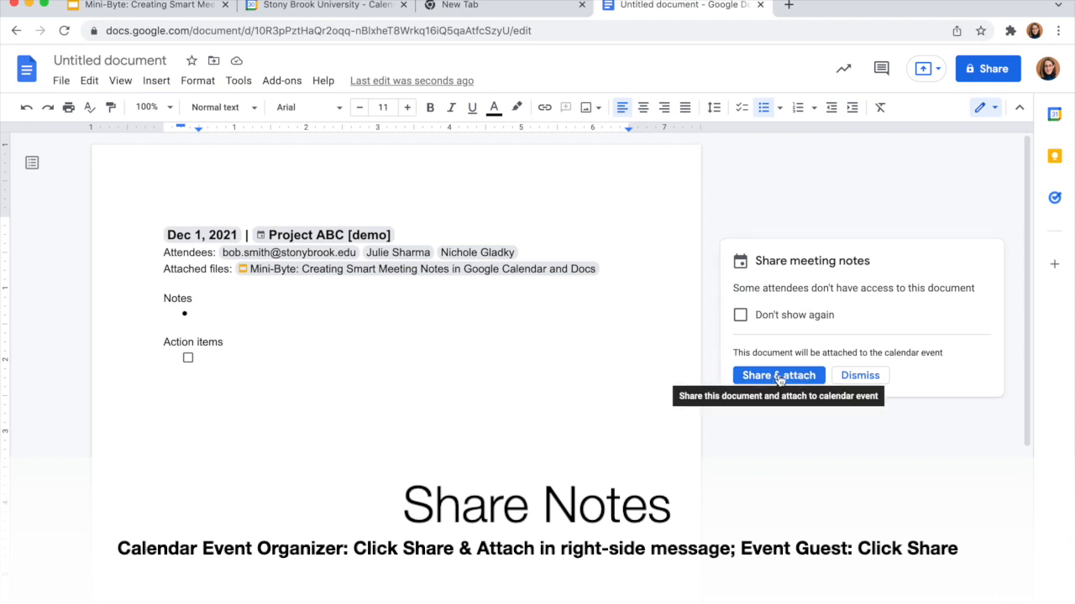
{"action": "mouse_move", "coordinate": [779, 376]}
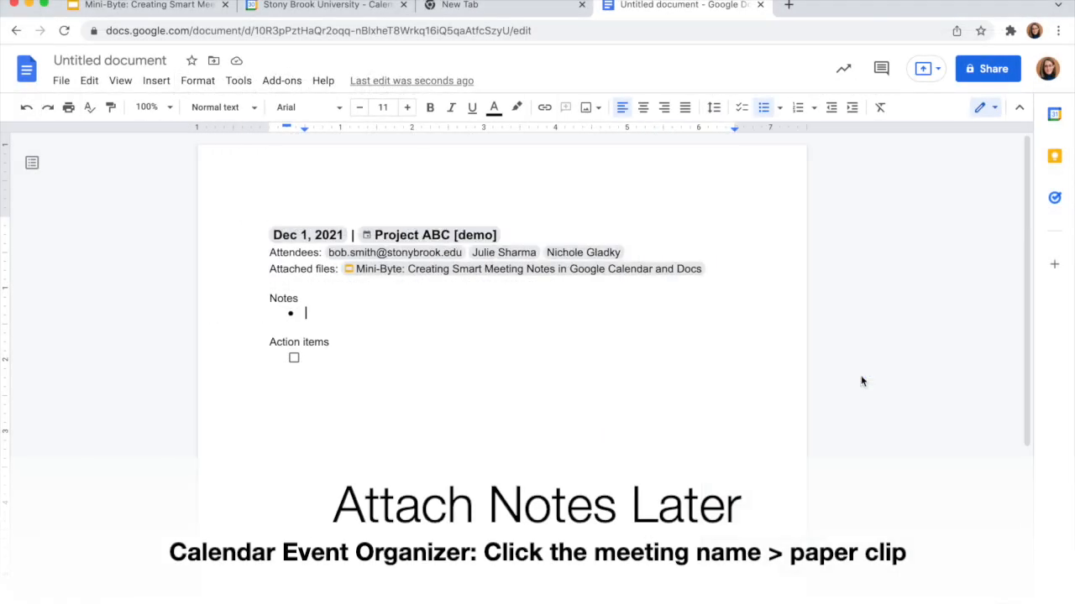
{"action": "mouse_move", "coordinate": [783, 272]}
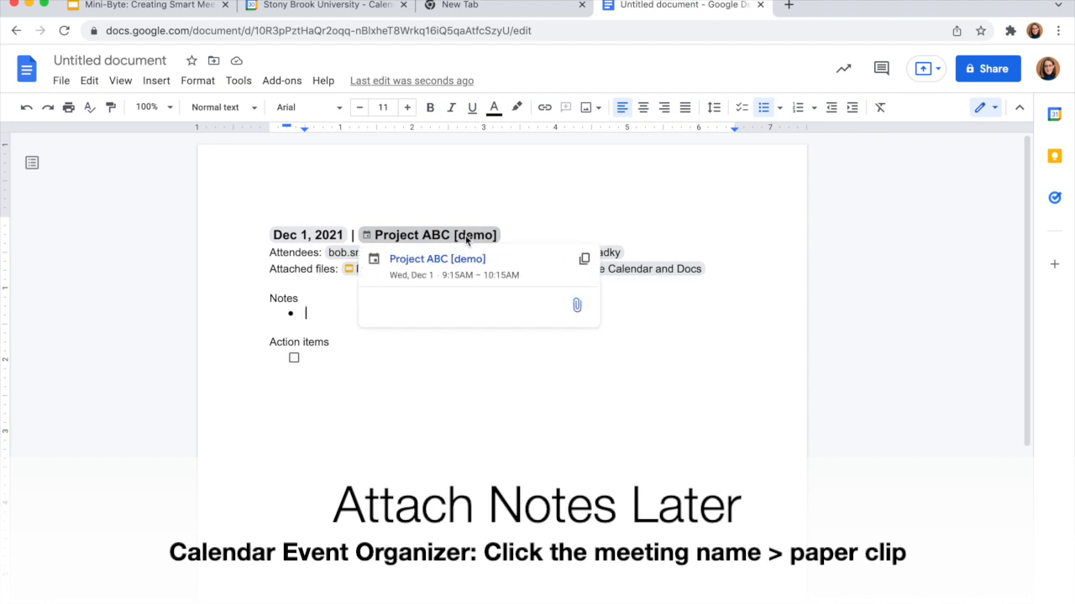
Step: Attach the notes to the Project ABC [demo] event from its preview chip
{"action": "left_click", "coordinate": [430, 235]}
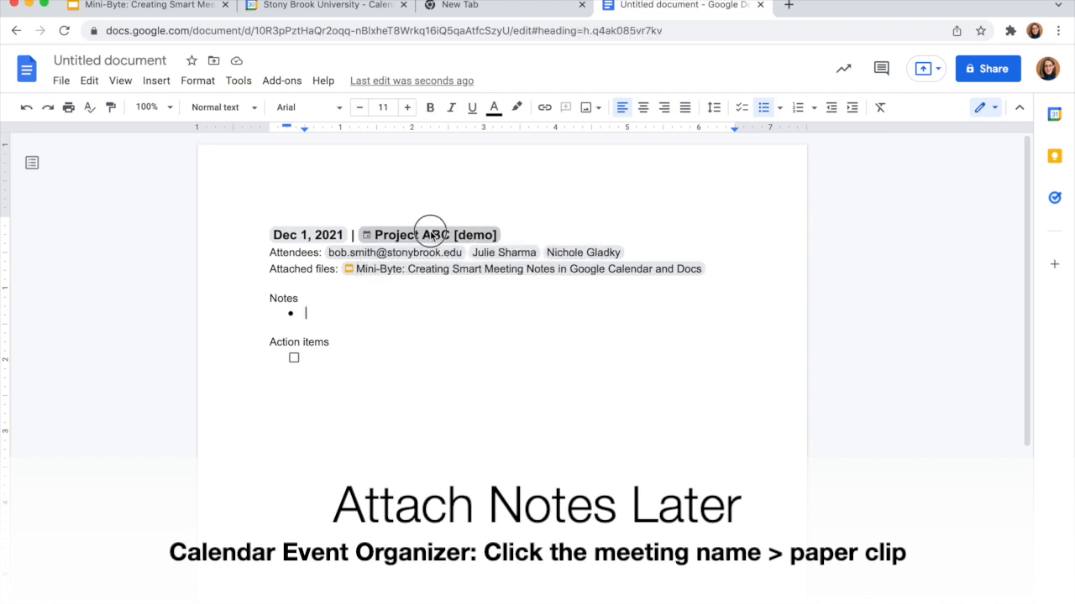
{"action": "left_click", "coordinate": [430, 235]}
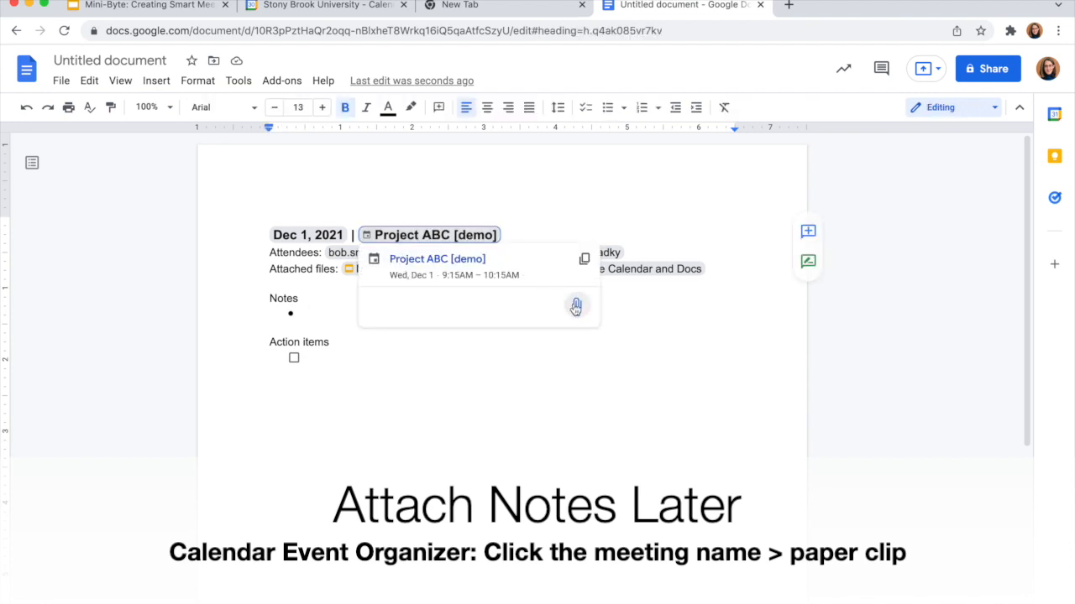
{"action": "mouse_move", "coordinate": [576, 305]}
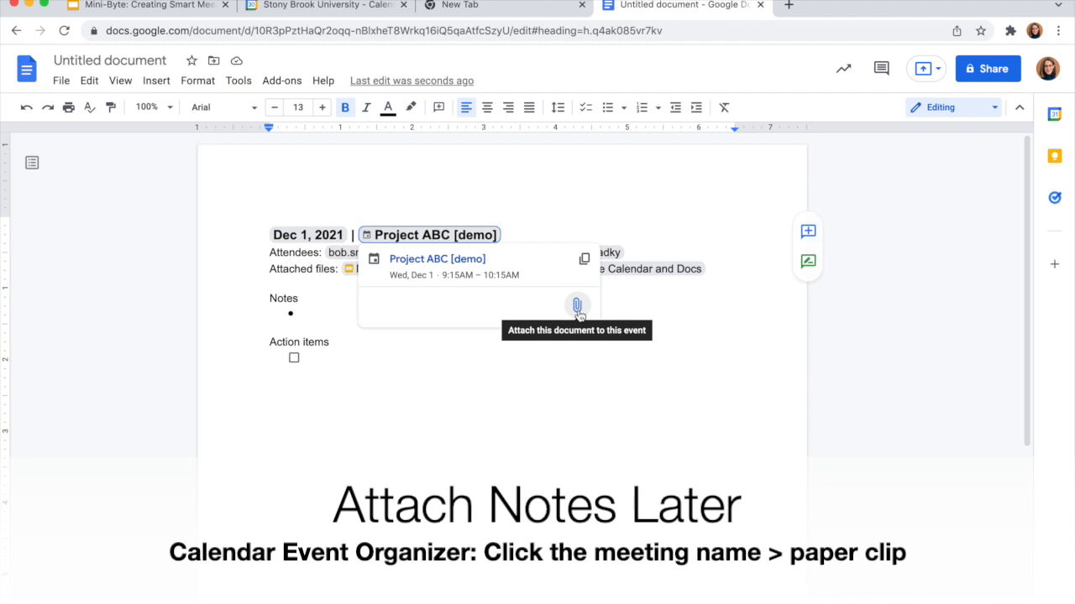
{"action": "mouse_move", "coordinate": [615, 335]}
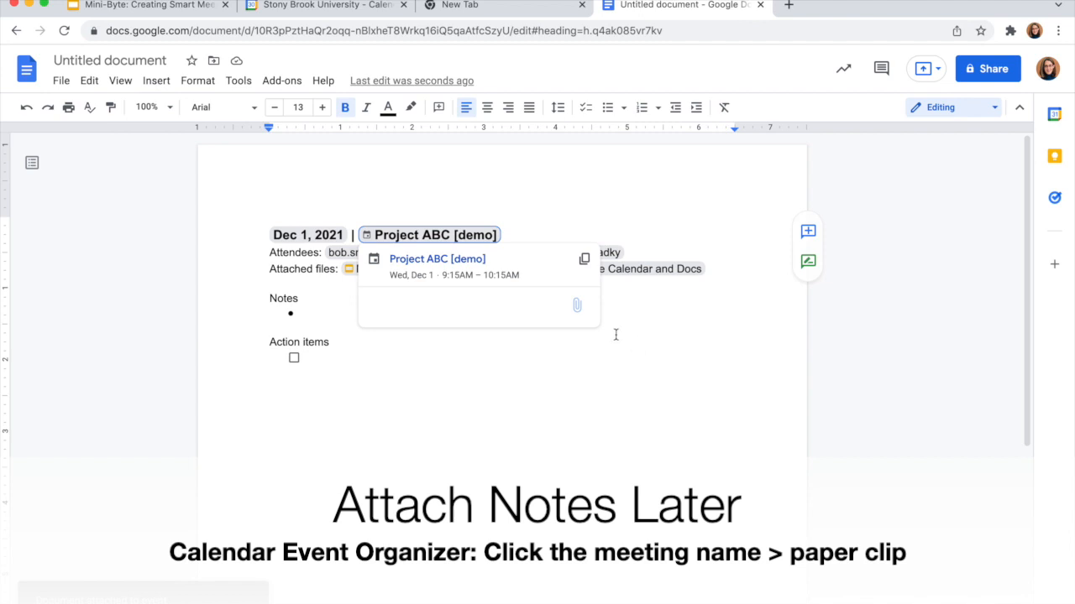
{"action": "left_click", "coordinate": [987, 67]}
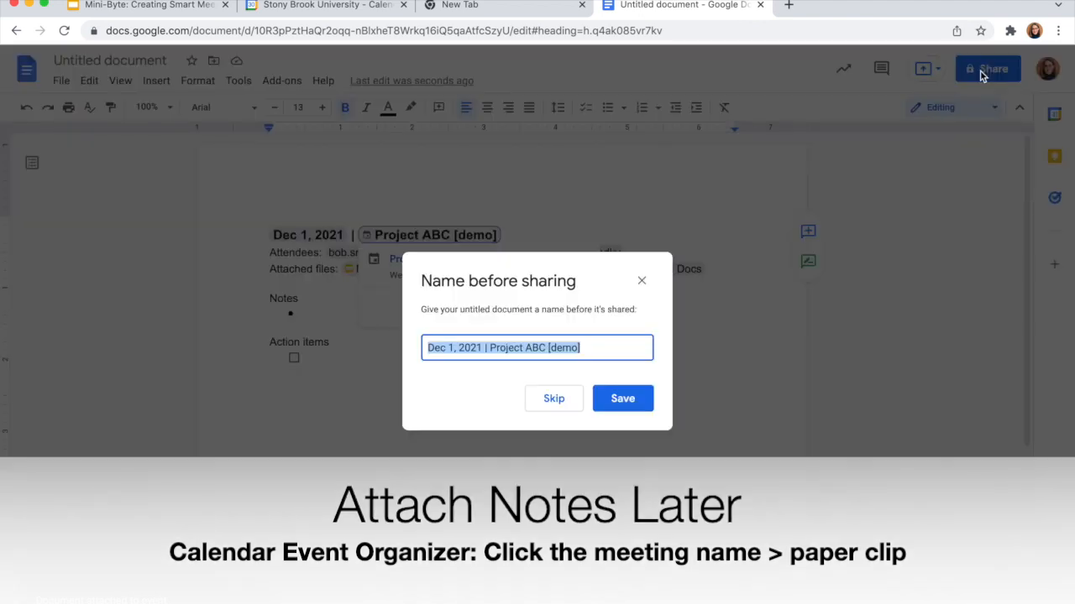
Step: Keep the suggested title 'Dec 1, 2021 | Project ABC [demo]' and finish sharing
{"action": "left_click", "coordinate": [621, 398]}
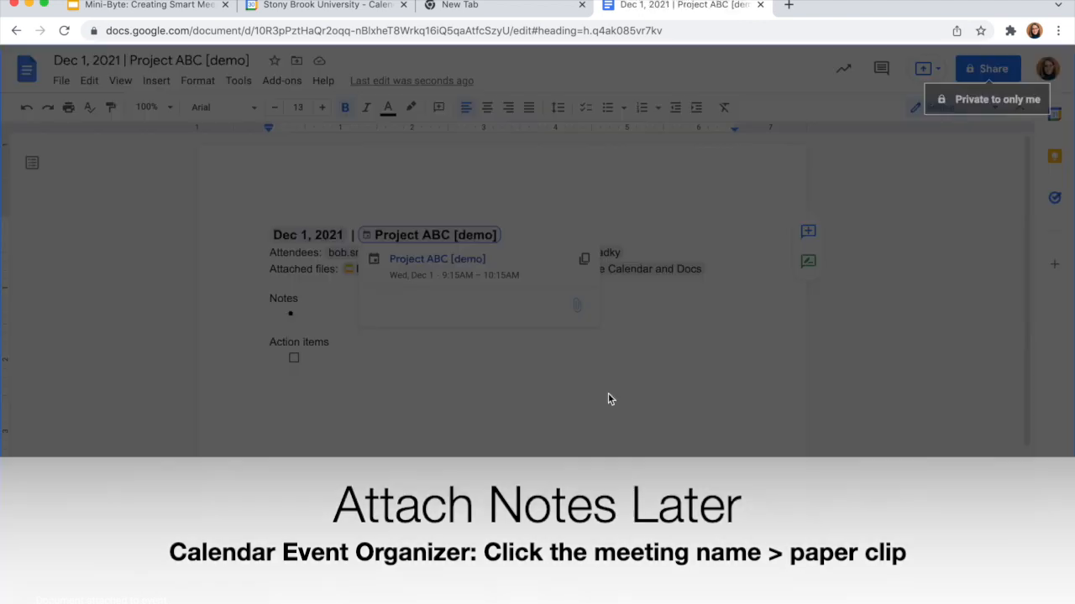
{"action": "left_click", "coordinate": [987, 67]}
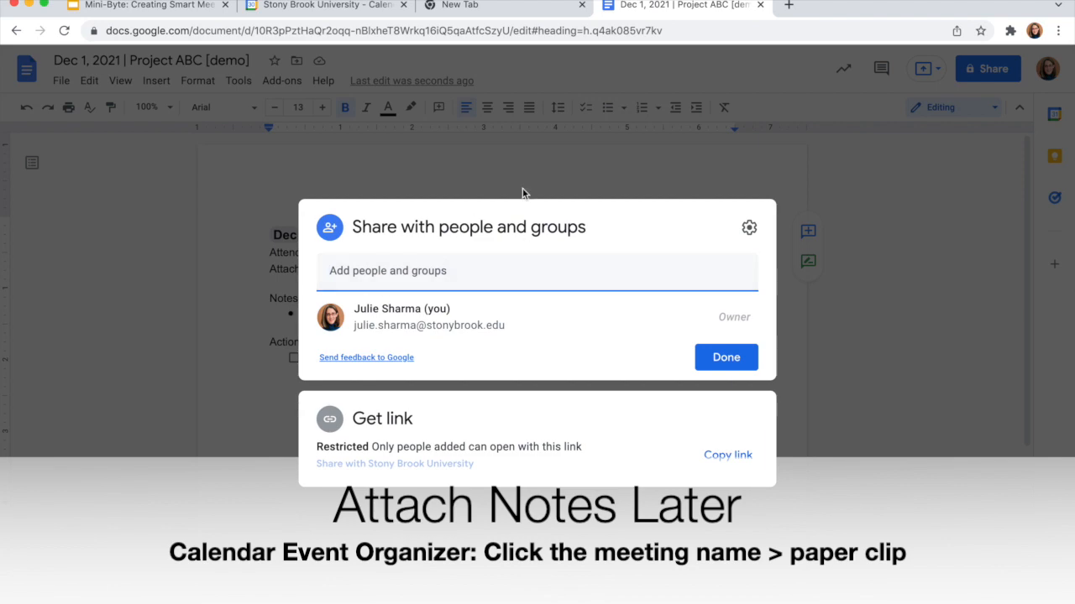
{"action": "left_click", "coordinate": [323, 5]}
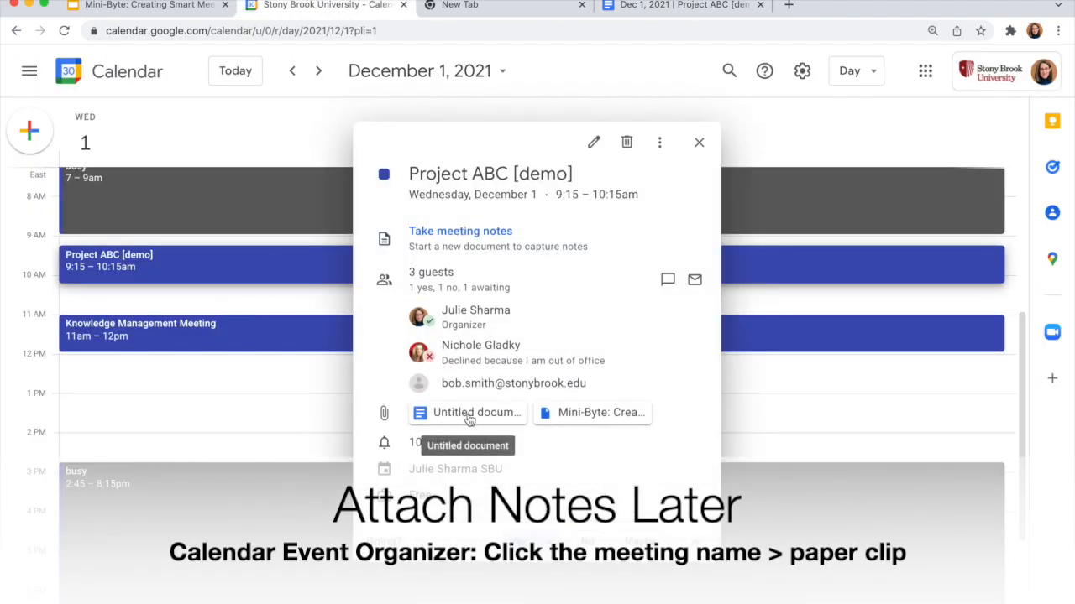
Step: View the notes document attached to the December 1 Project ABC [demo] event
{"action": "left_click", "coordinate": [595, 141]}
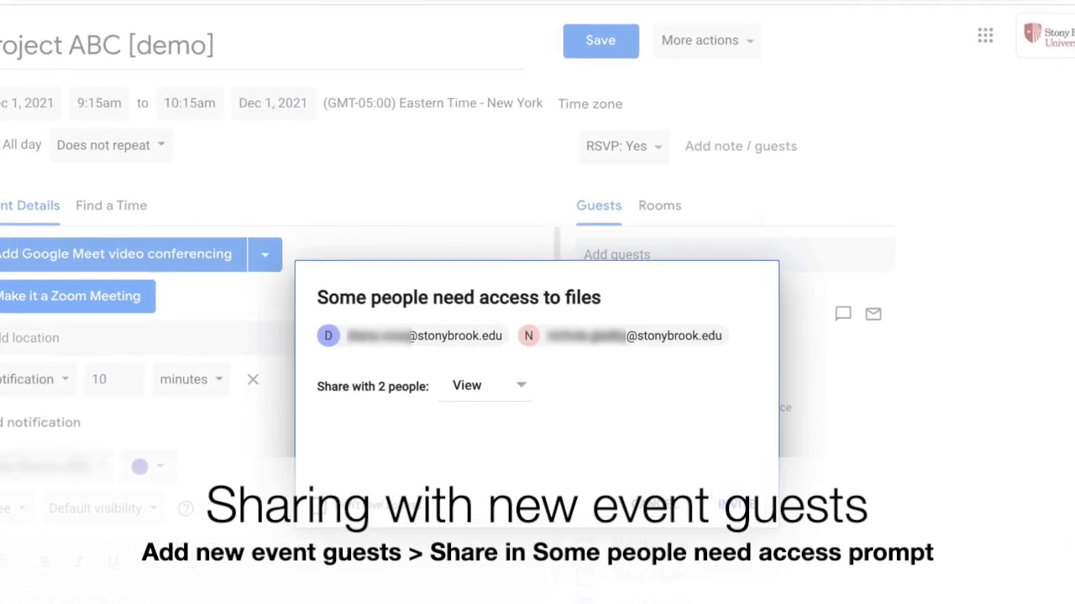
{"action": "key", "text": "Right"}
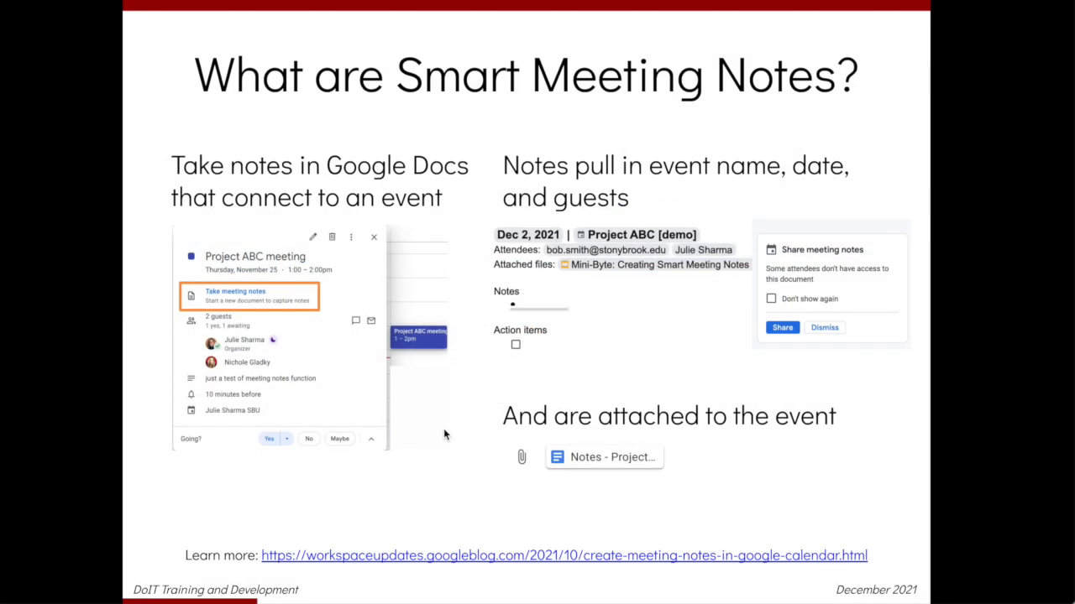